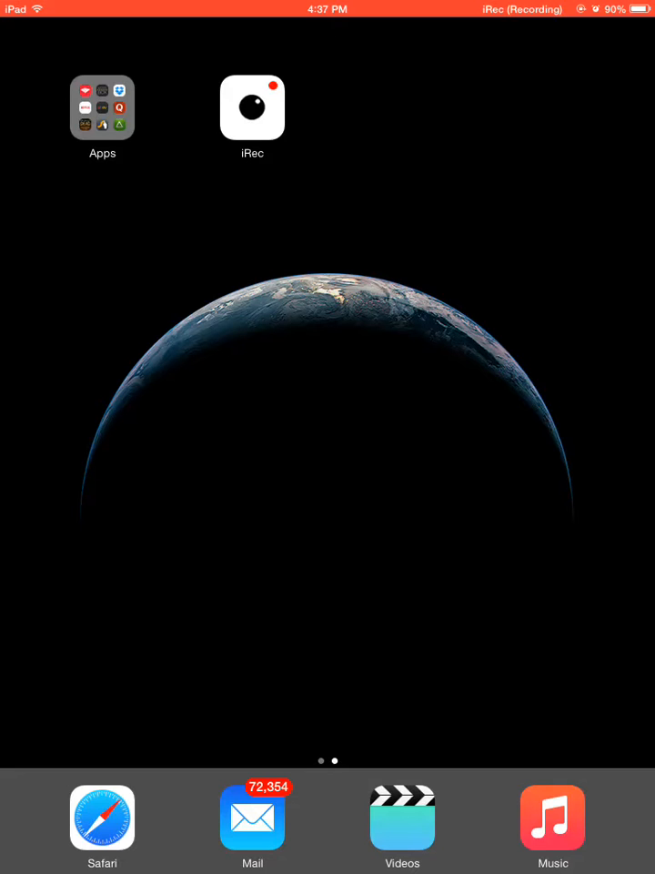
# Swipe to the first home screen page with the built-in apps
pyautogui.hscroll(-3)
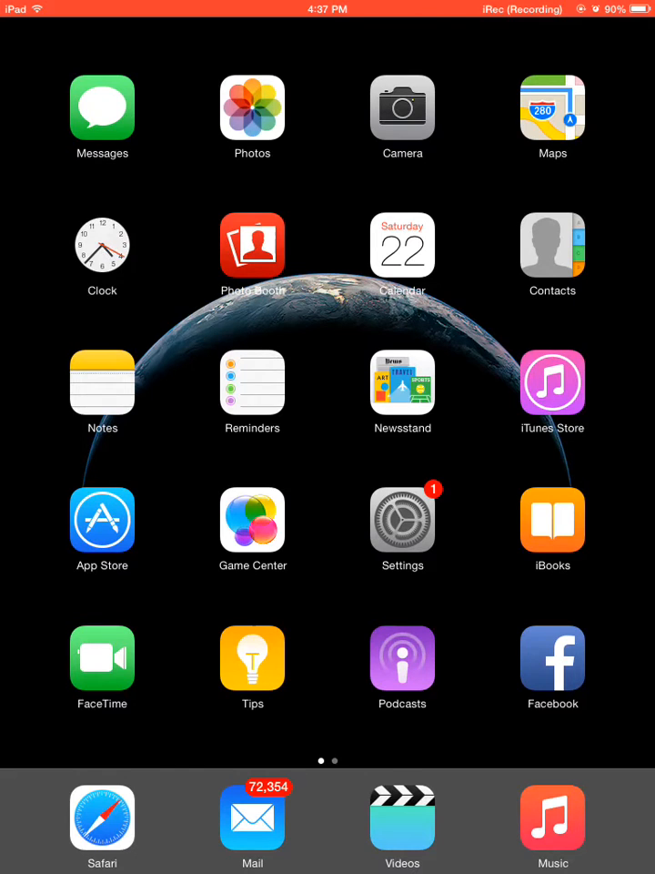
# Go to Settings > General > Date & Time
pyautogui.click(402, 521)
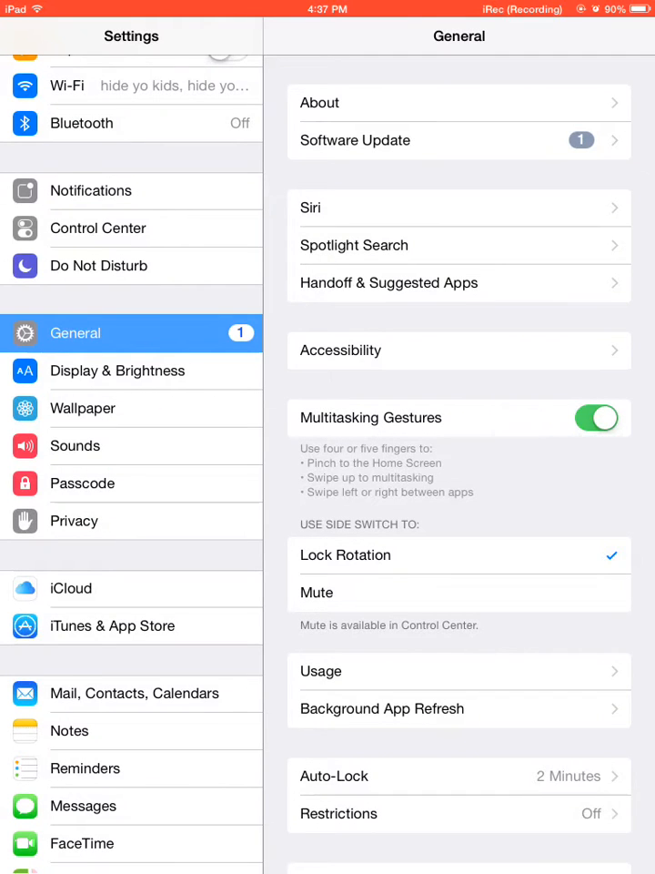
pyautogui.scroll(-3)
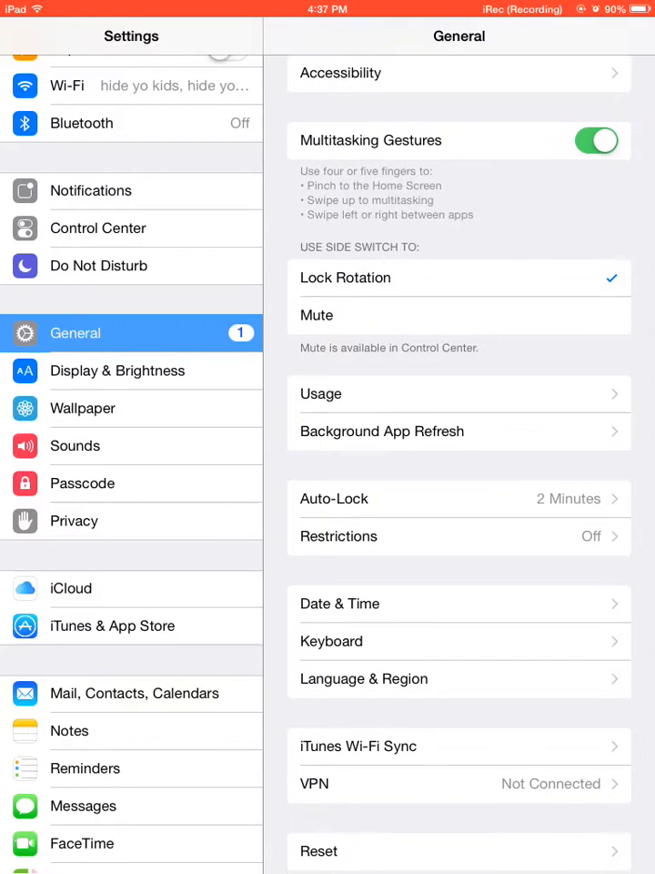
pyautogui.click(340, 604)
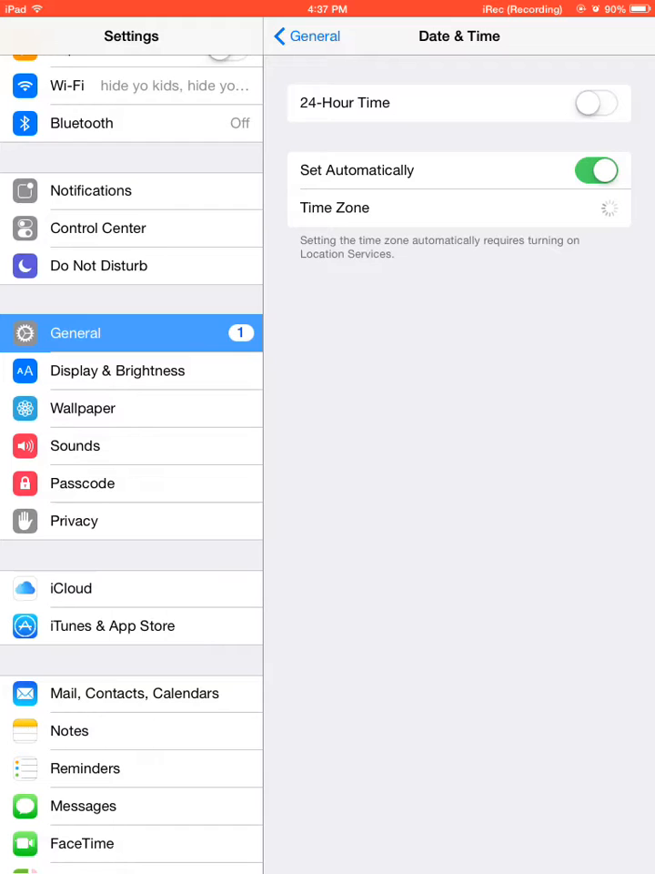
# Turn off Set Automatically and roll the date back to Fri Aug 1, 2014
pyautogui.click(597, 169)
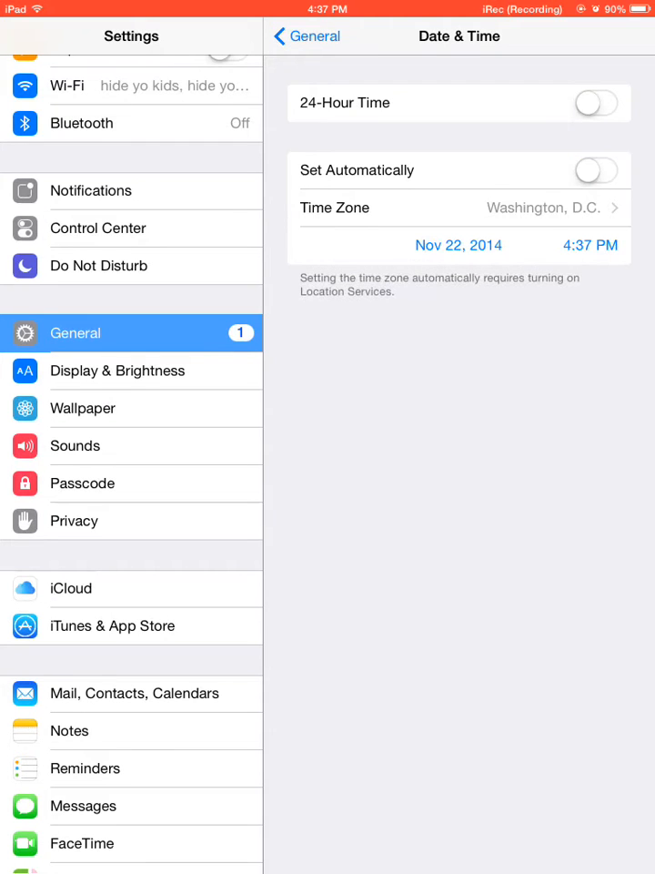
pyautogui.click(459, 244)
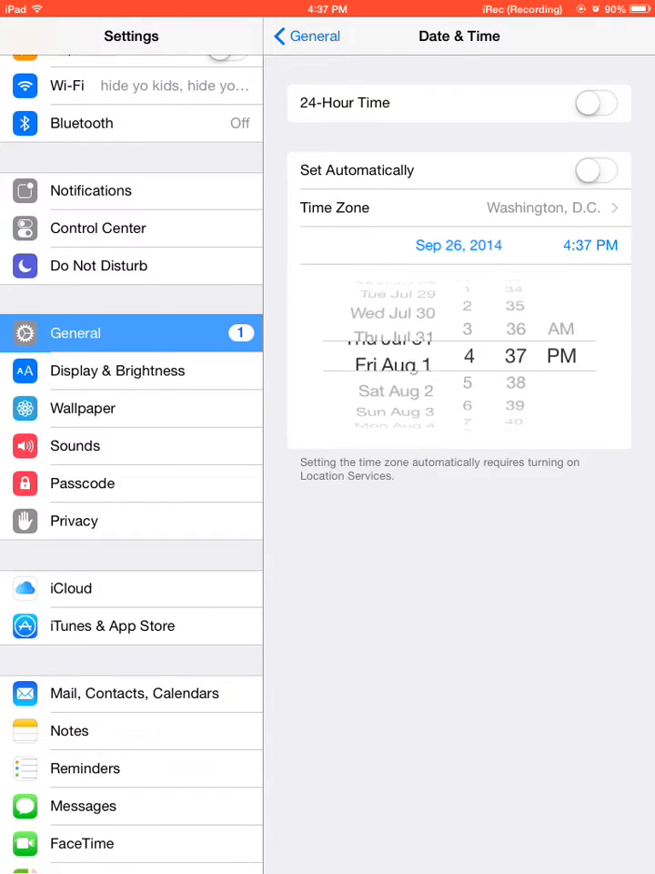
pyautogui.scroll(-3)
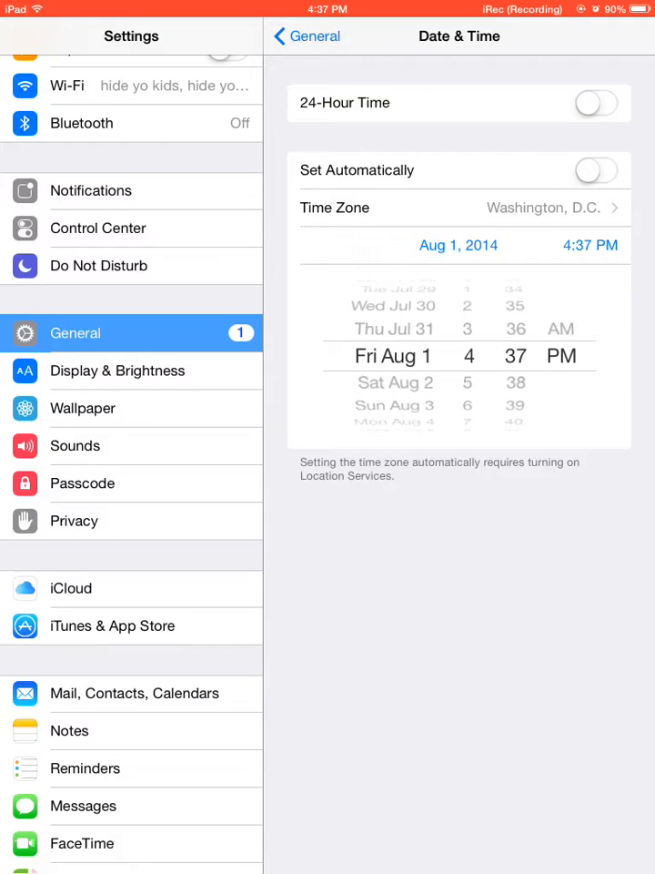
pyautogui.click(294, 36)
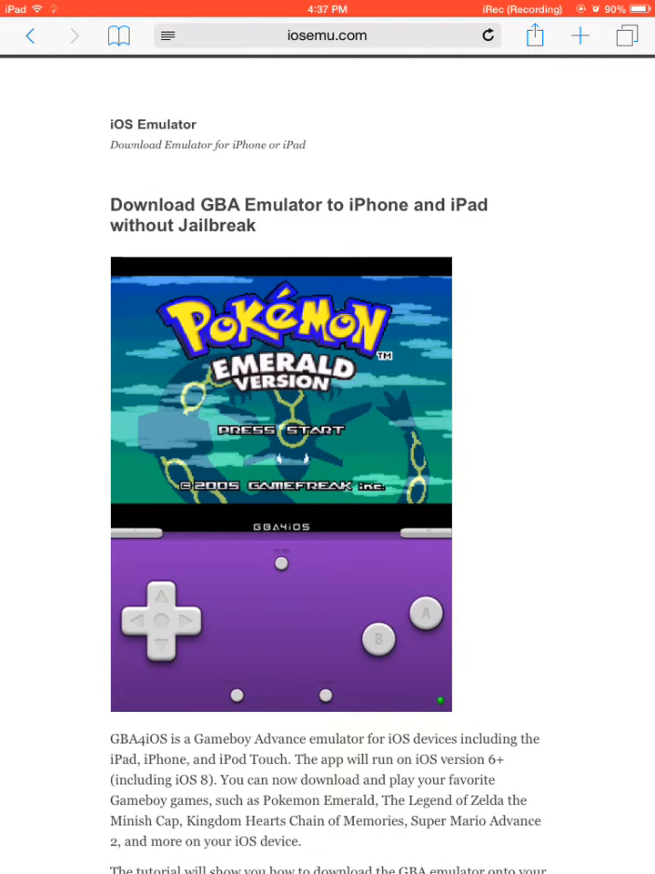
# Scroll the iosemu.com tutorial to the GBA Emulator download link for pgyer.com
pyautogui.scroll(-3)
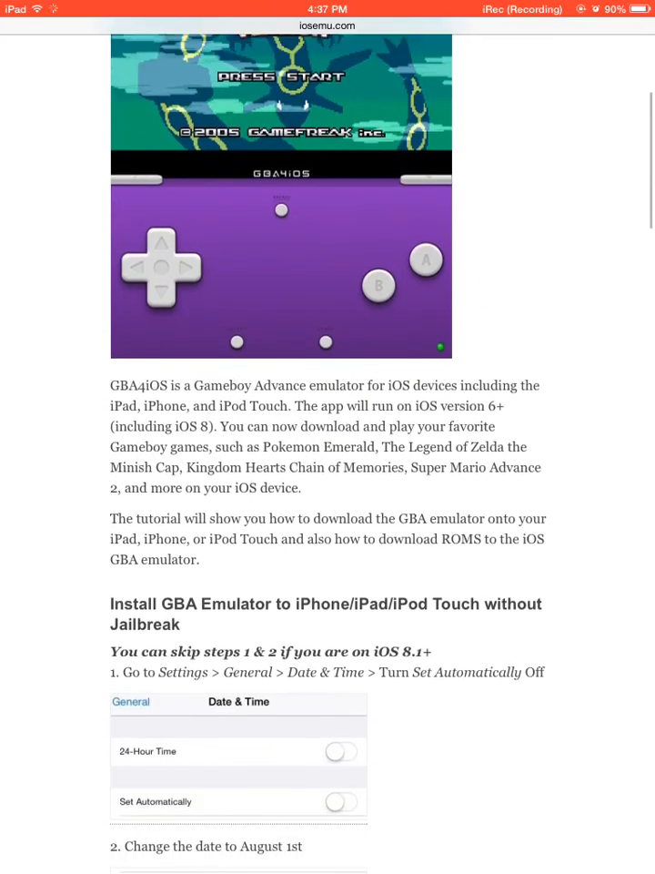
pyautogui.scroll(-3)
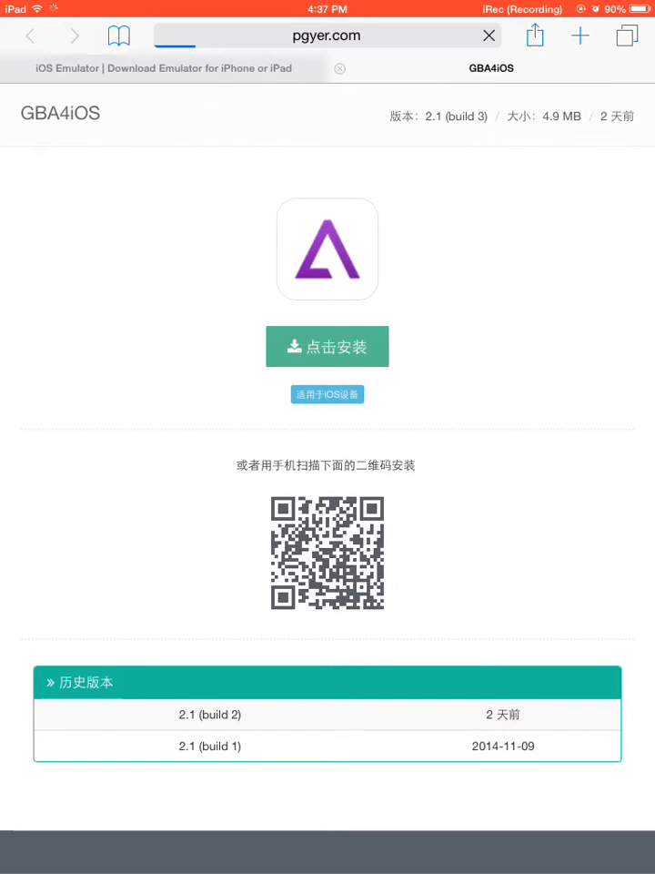
# Install GBA4iOS from the pgyer.com page and confirm the install alert
pyautogui.click(328, 346)
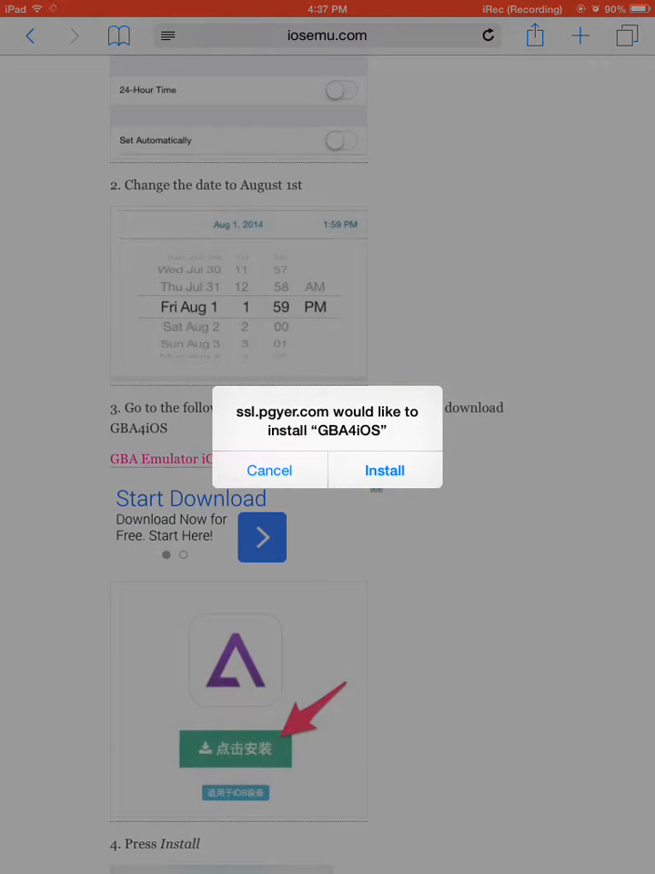
pyautogui.click(270, 470)
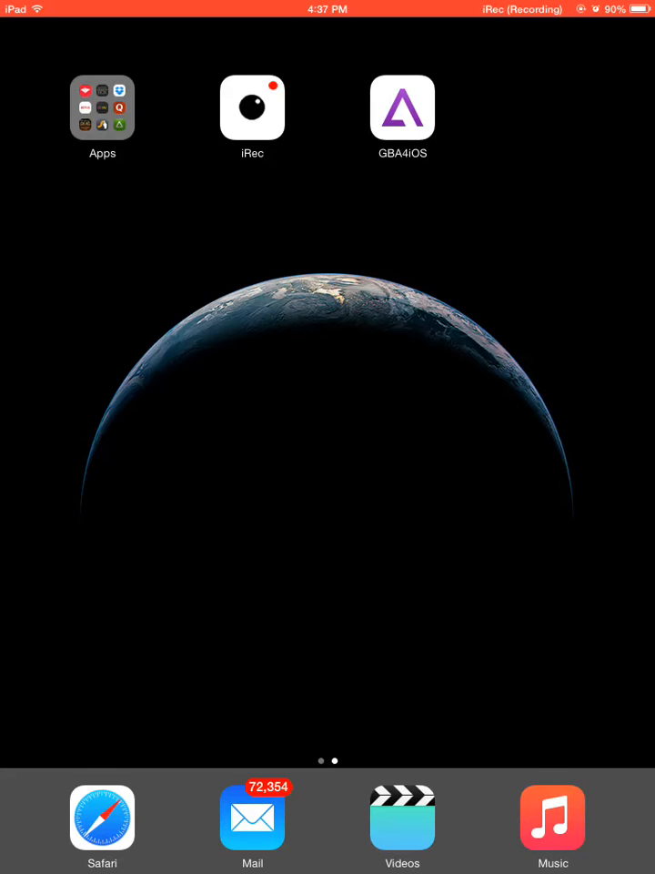
# Trust the Untrusted App Developer and launch GBA4iOS to its welcome notice
pyautogui.click(402, 109)
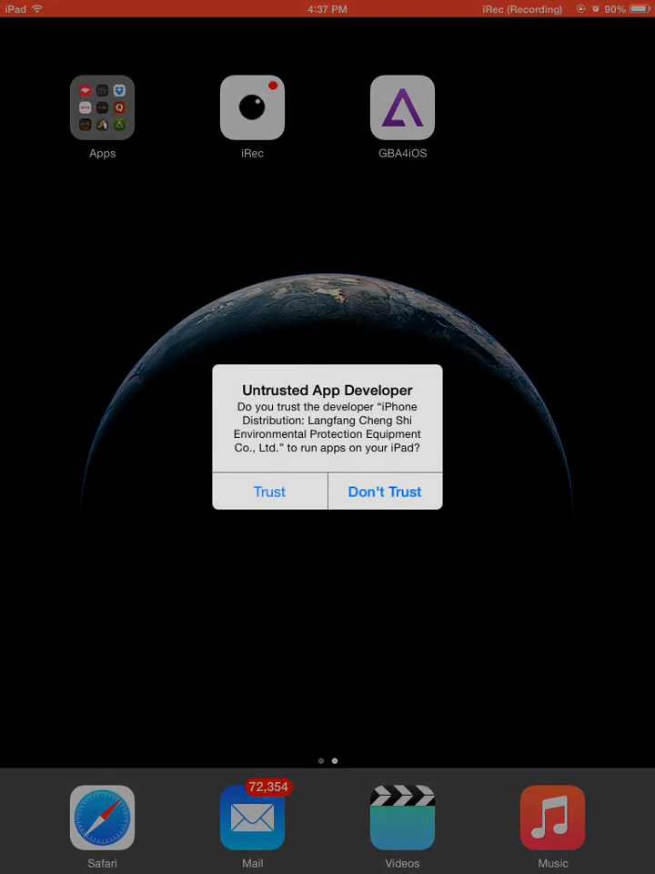
pyautogui.click(270, 492)
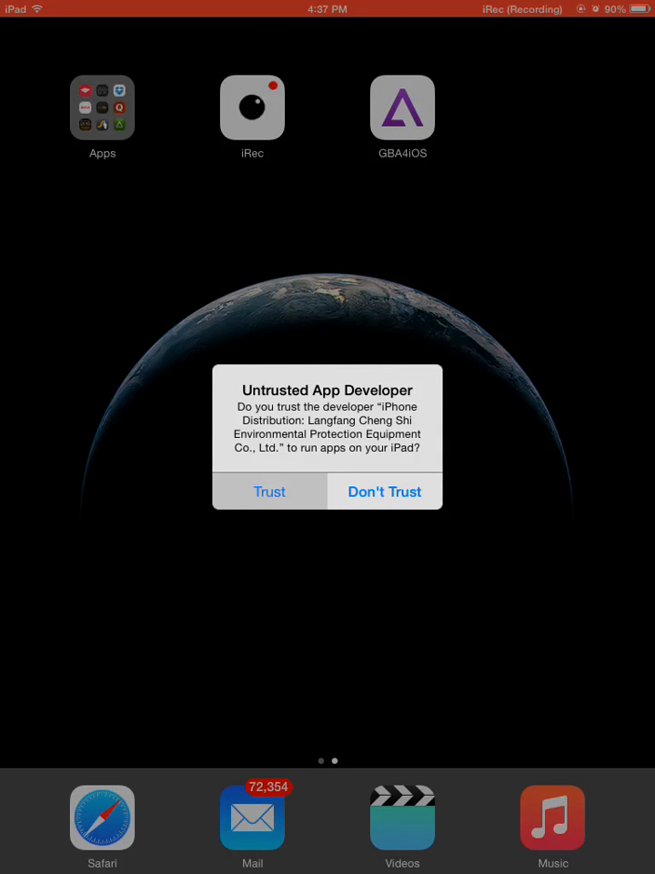
pyautogui.click(269, 491)
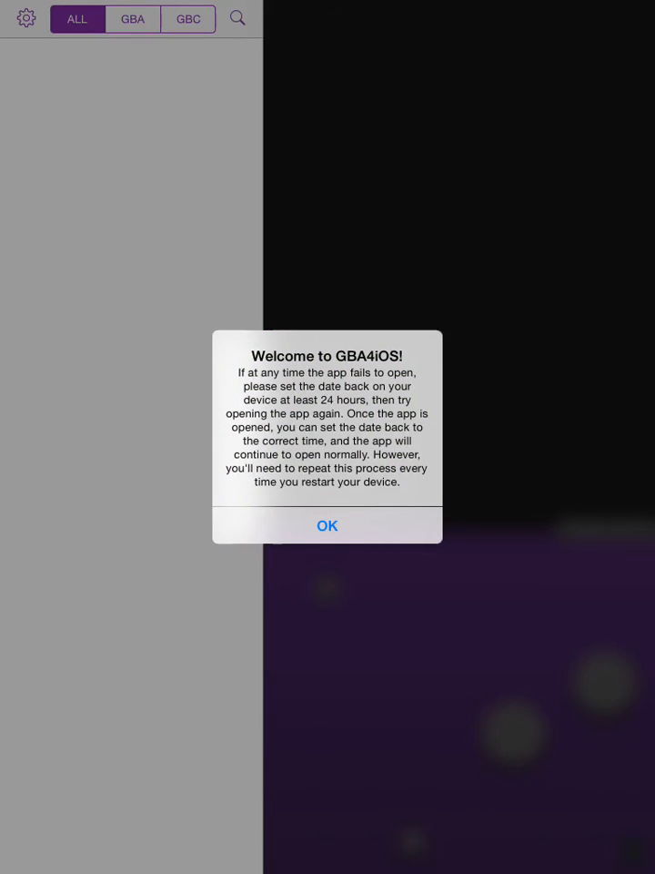